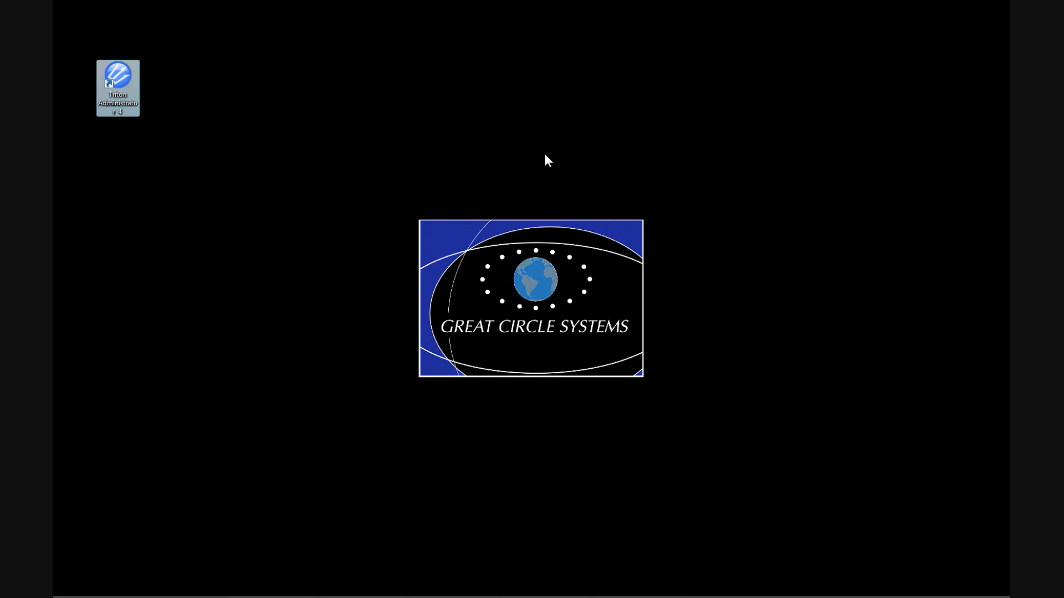
{"action": "mouse_move", "coordinate": [625, 182]}
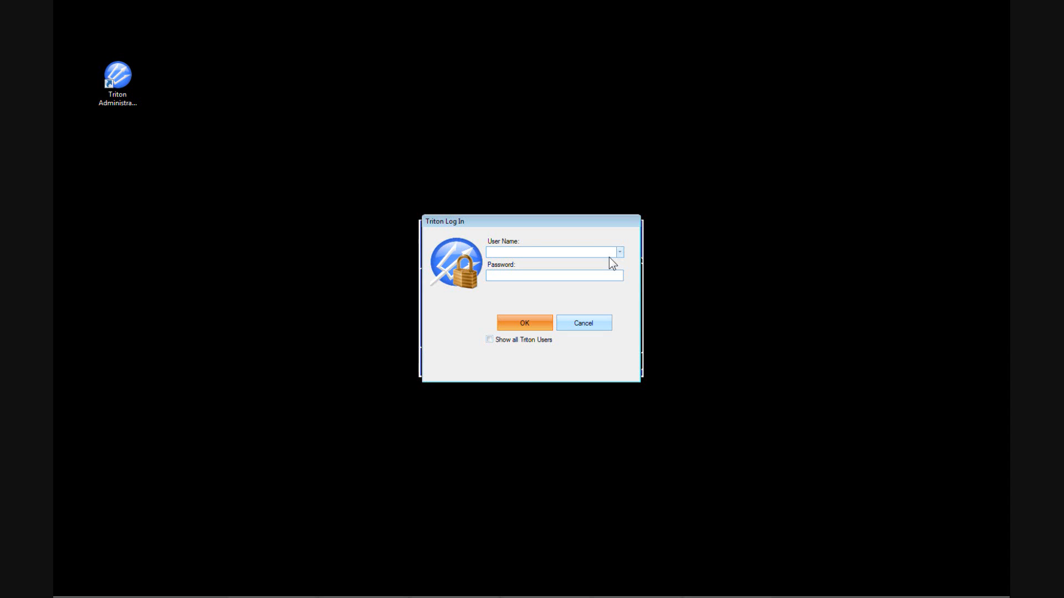
- Confirm the Triton Log In credentials to sign in
{"action": "left_click", "coordinate": [618, 252]}
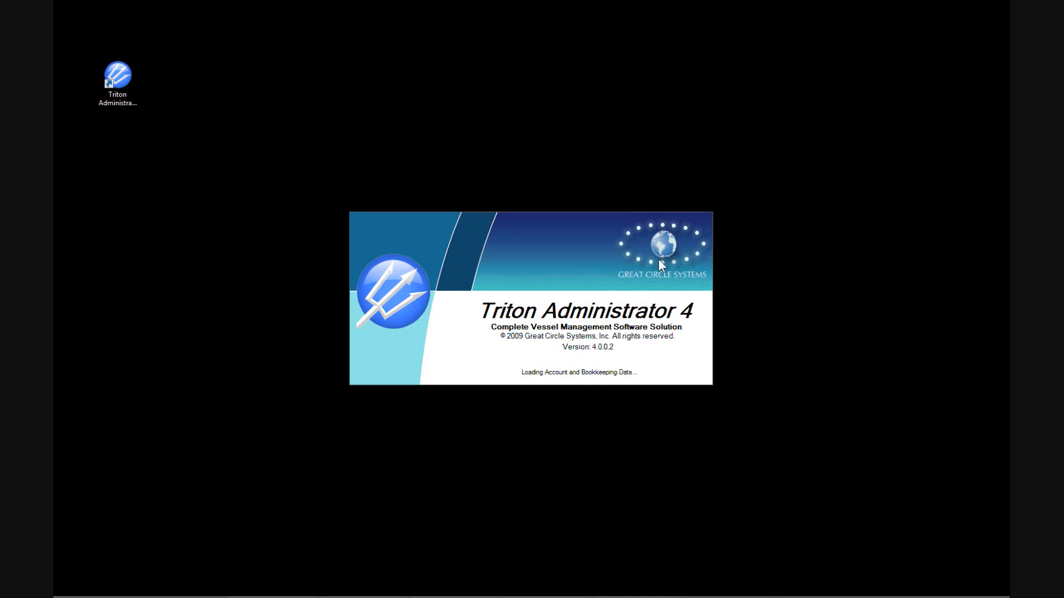
{"action": "mouse_move", "coordinate": [869, 181]}
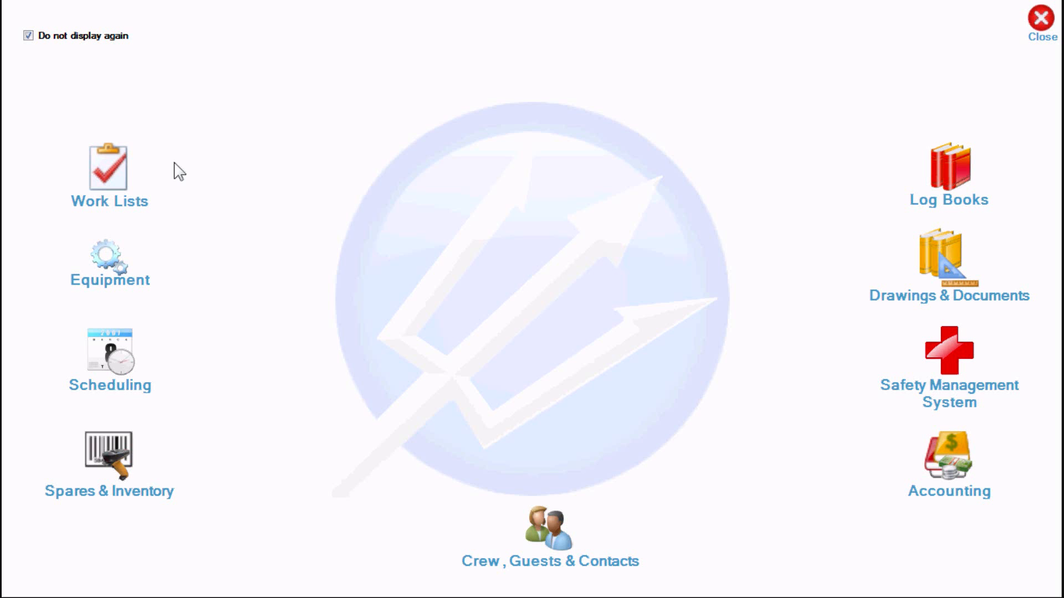
{"action": "mouse_move", "coordinate": [110, 203]}
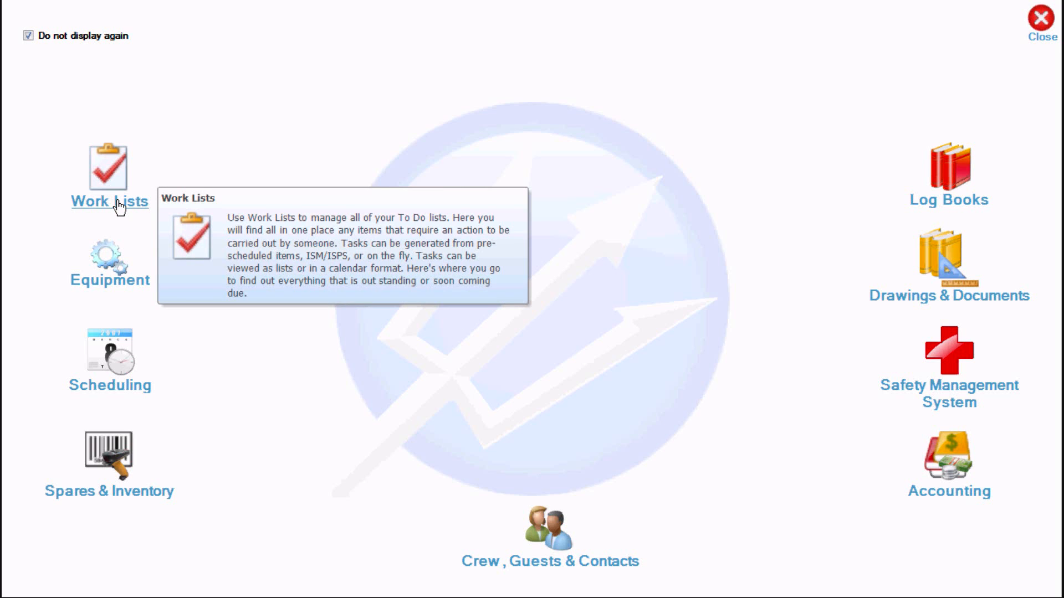
{"action": "mouse_move", "coordinate": [107, 288]}
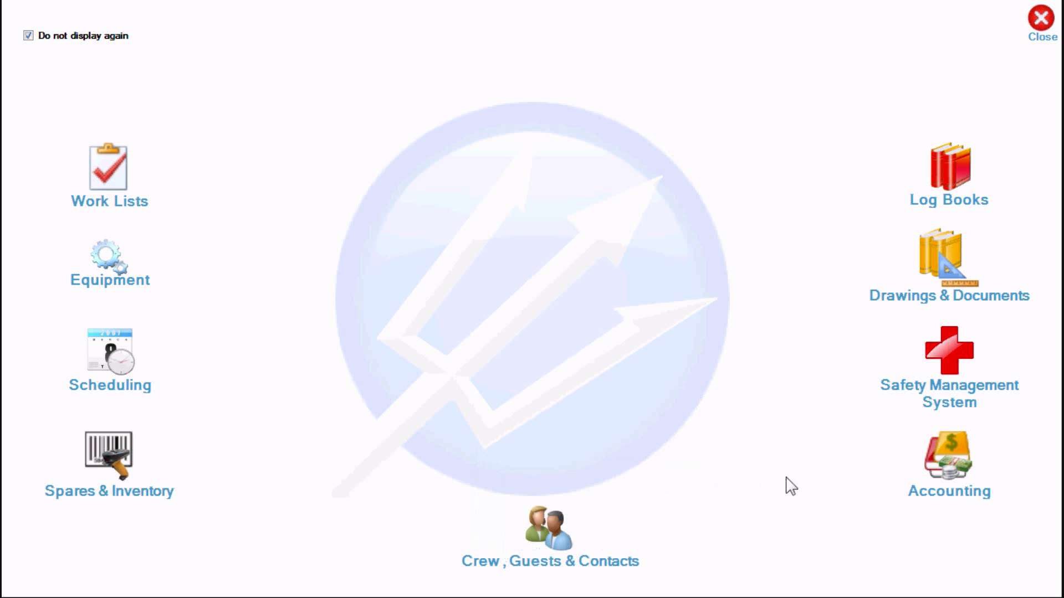
{"action": "mouse_move", "coordinate": [948, 462]}
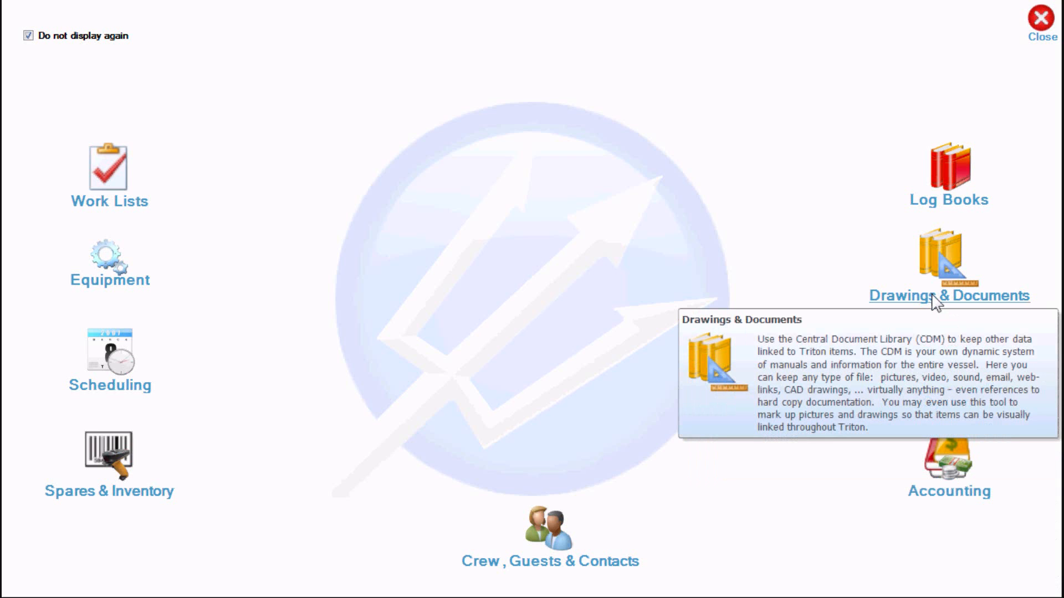
{"action": "mouse_move", "coordinate": [949, 200]}
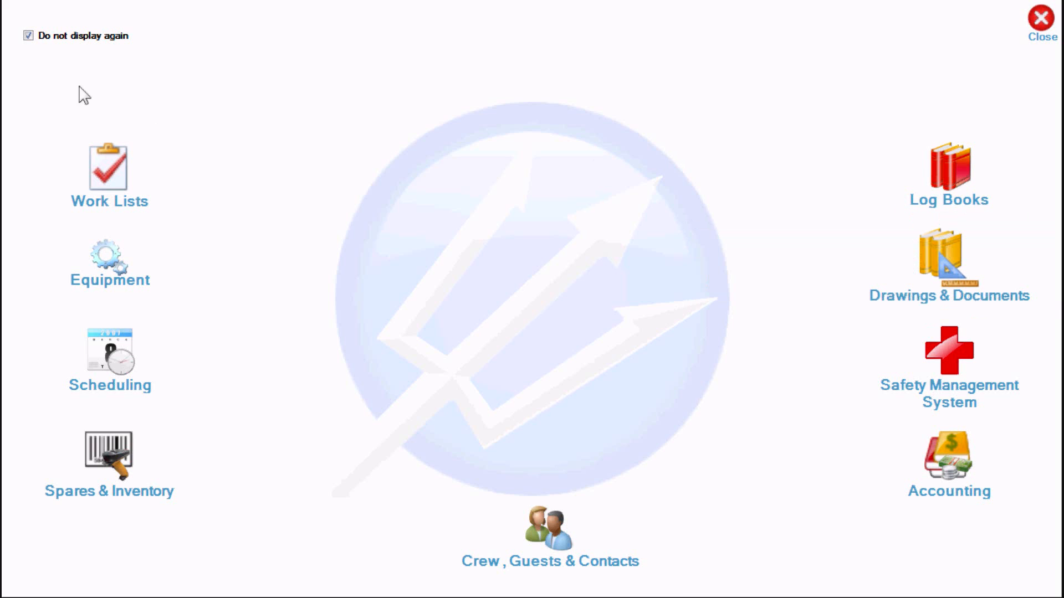
- Untick and re-tick 'Do not display again' on the module start screen
{"action": "left_click", "coordinate": [27, 36]}
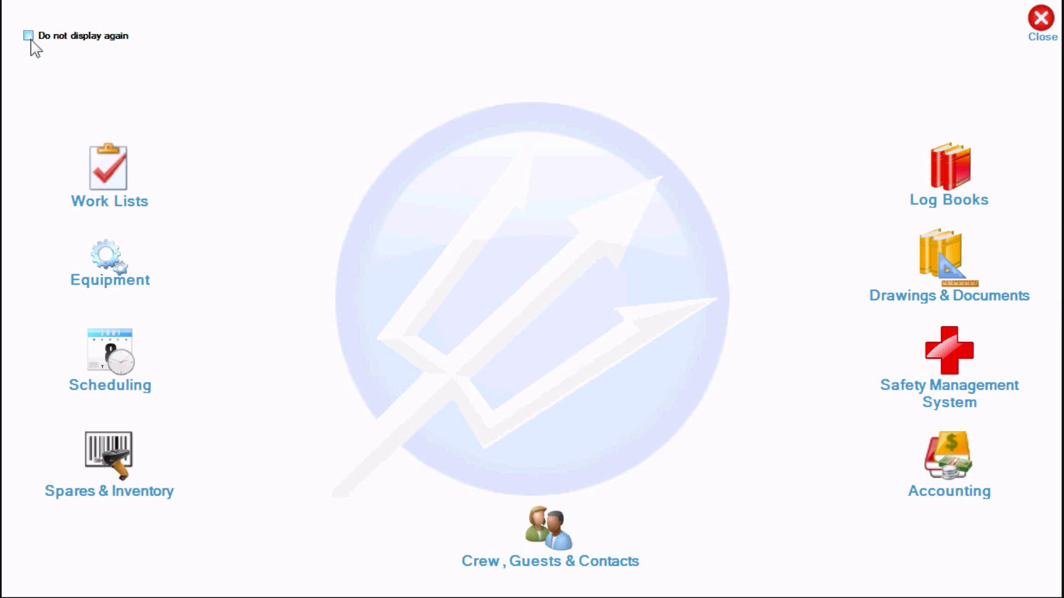
{"action": "left_click", "coordinate": [27, 36]}
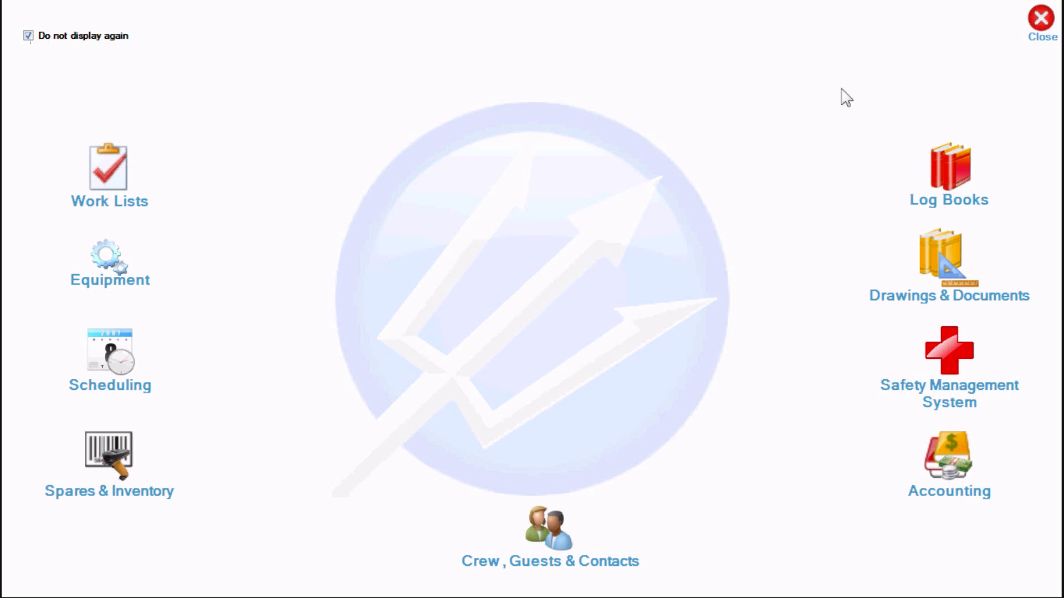
{"action": "mouse_move", "coordinate": [80, 152]}
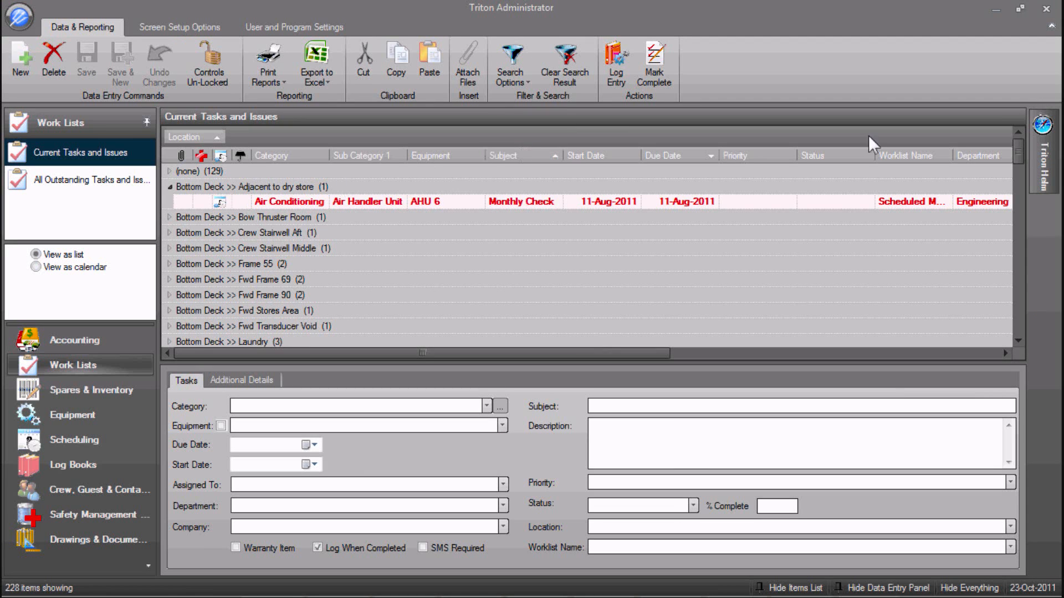
{"action": "mouse_move", "coordinate": [94, 215]}
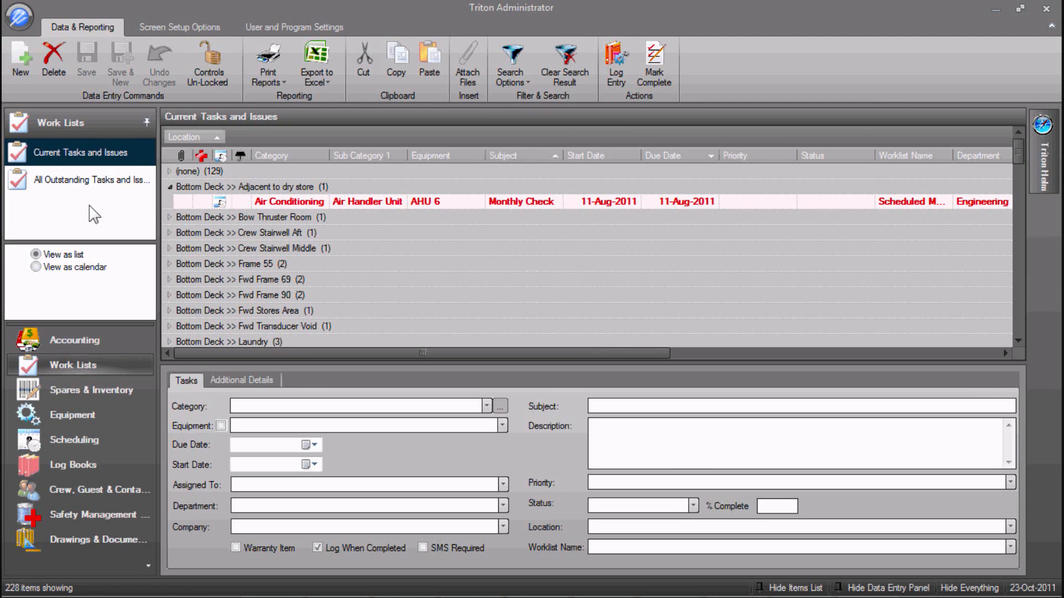
{"action": "mouse_move", "coordinate": [65, 167]}
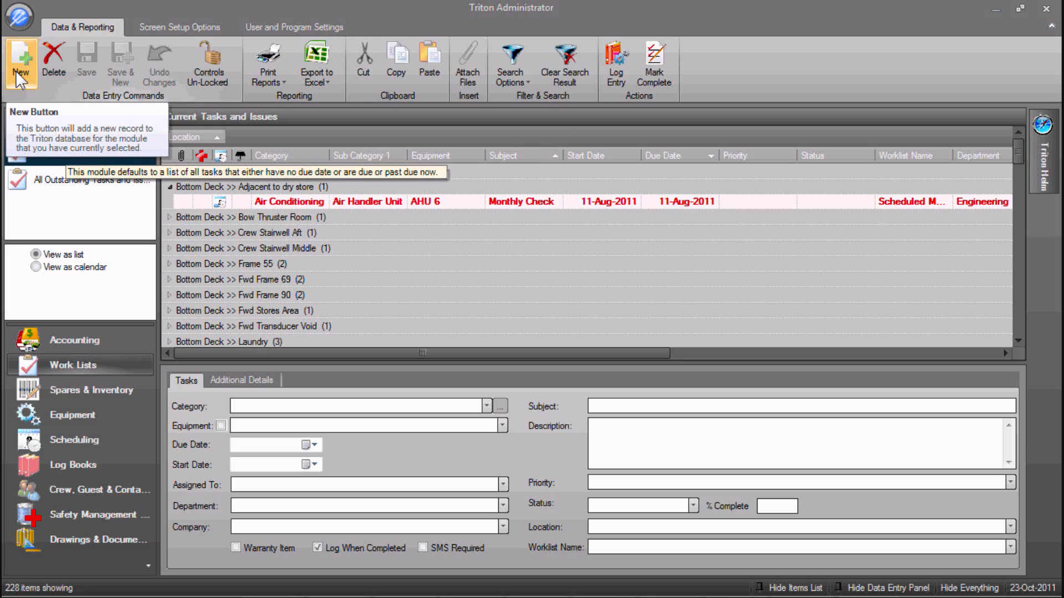
{"action": "mouse_move", "coordinate": [54, 64]}
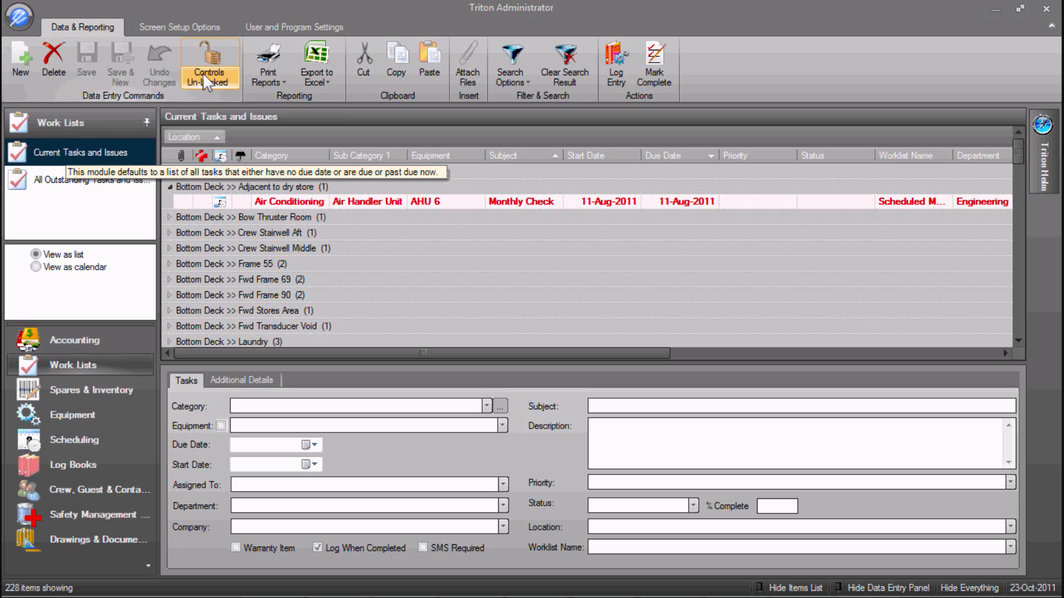
{"action": "mouse_move", "coordinate": [209, 64]}
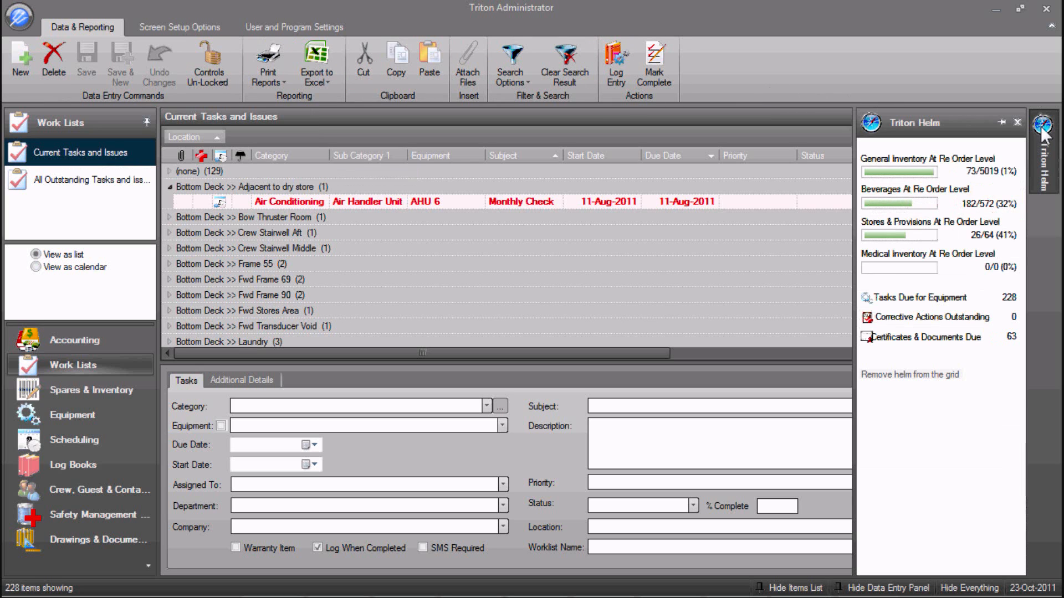
{"action": "mouse_move", "coordinate": [952, 162]}
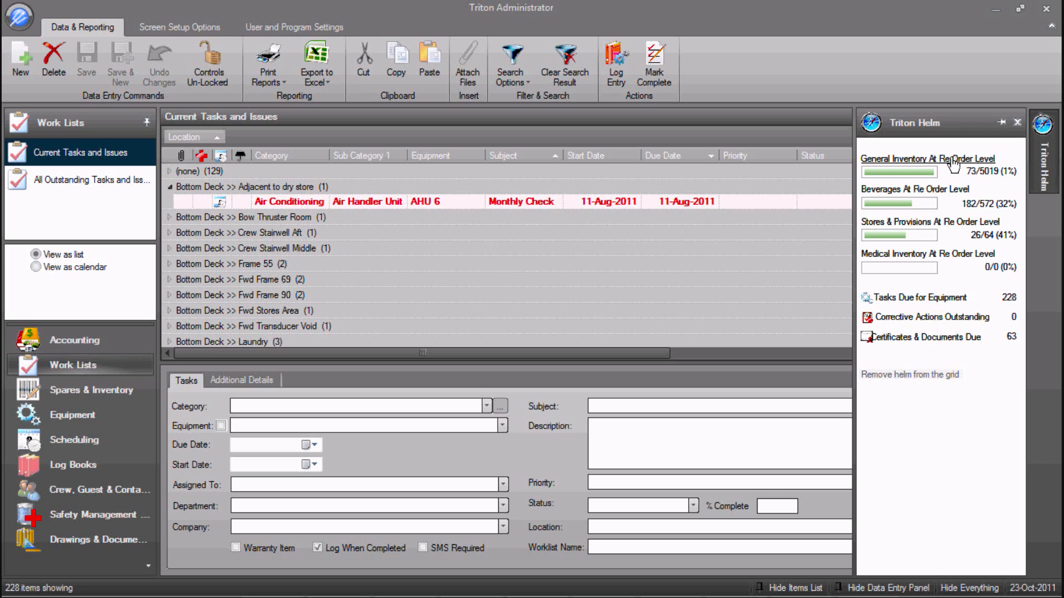
{"action": "mouse_move", "coordinate": [900, 263]}
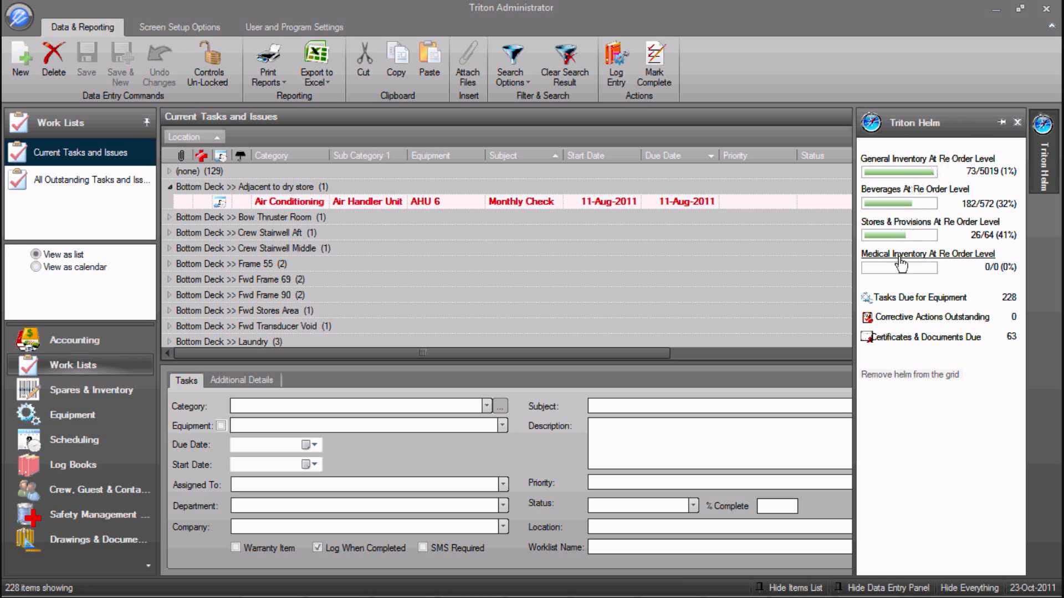
{"action": "mouse_move", "coordinate": [897, 342]}
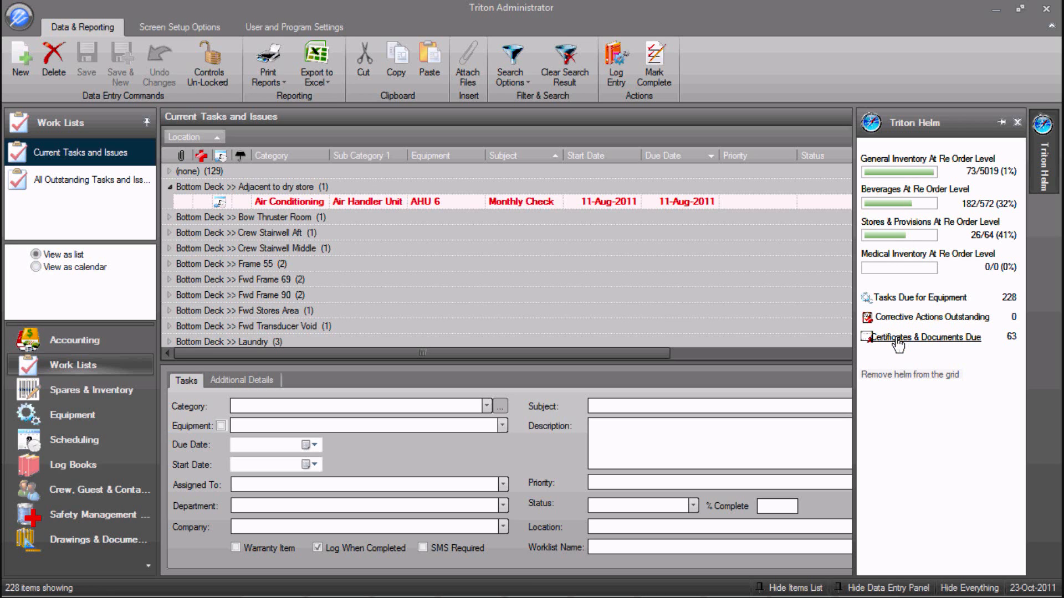
- Choose Spares & Inventory from the shortcut bar
{"action": "left_click", "coordinate": [99, 389]}
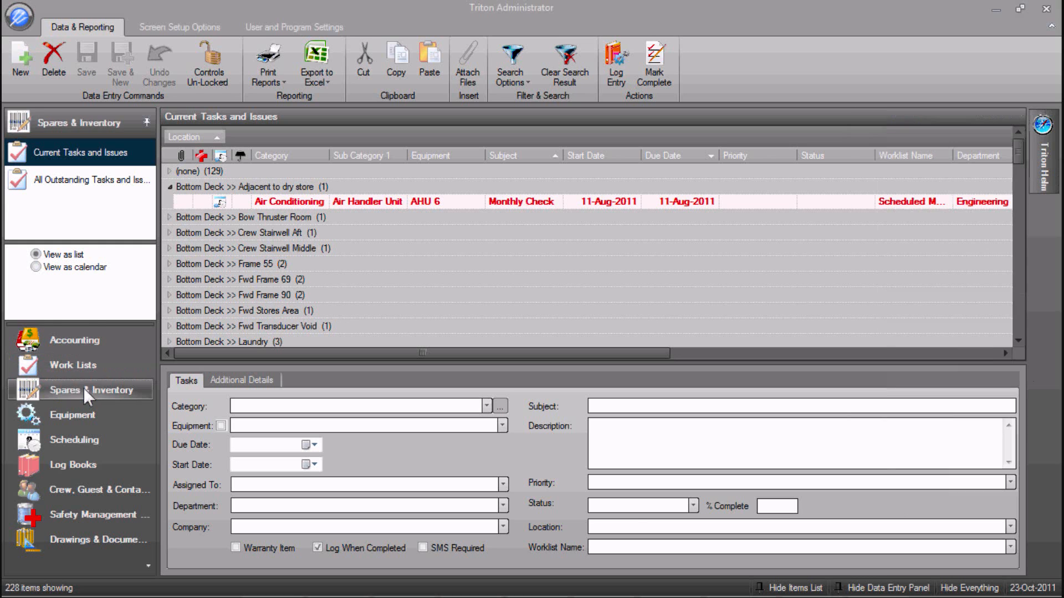
- Go via Work Lists to Drawings & Documents and open the Bowl Cleaning Procedure revision
{"action": "left_click", "coordinate": [92, 389]}
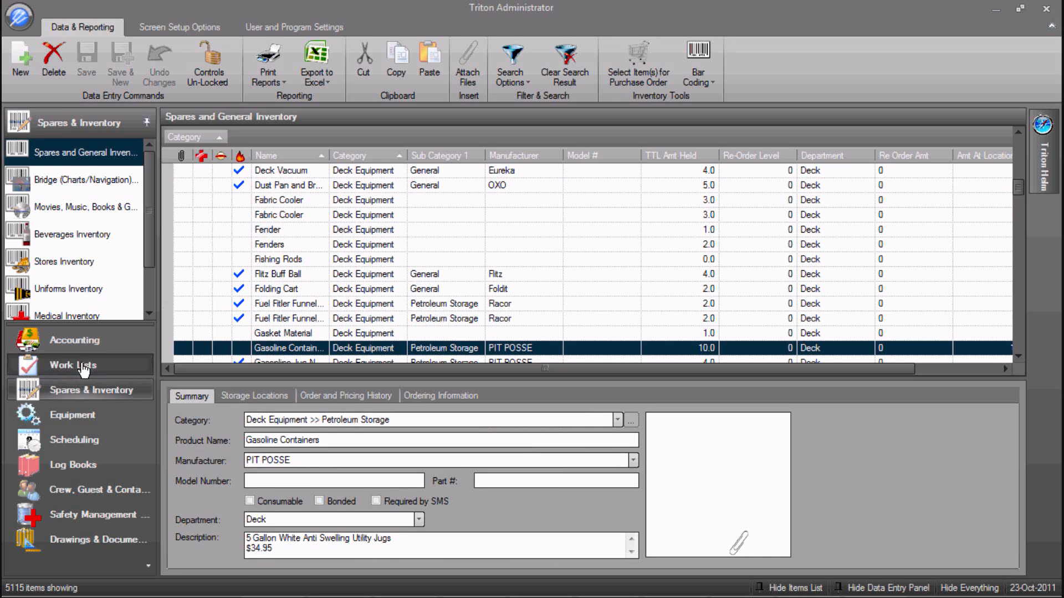
{"action": "left_click", "coordinate": [79, 365]}
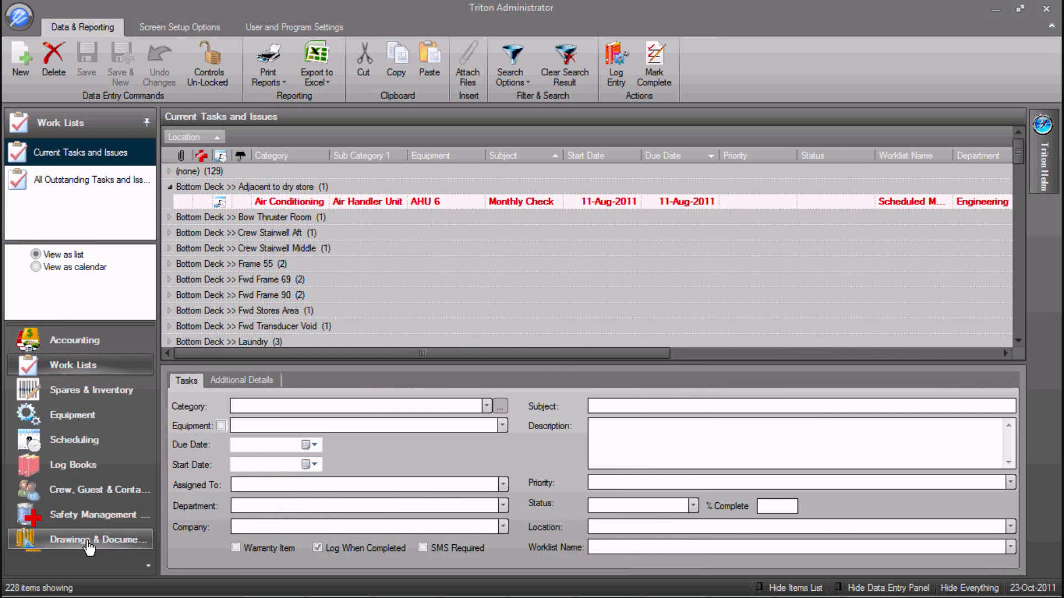
{"action": "left_click", "coordinate": [85, 540]}
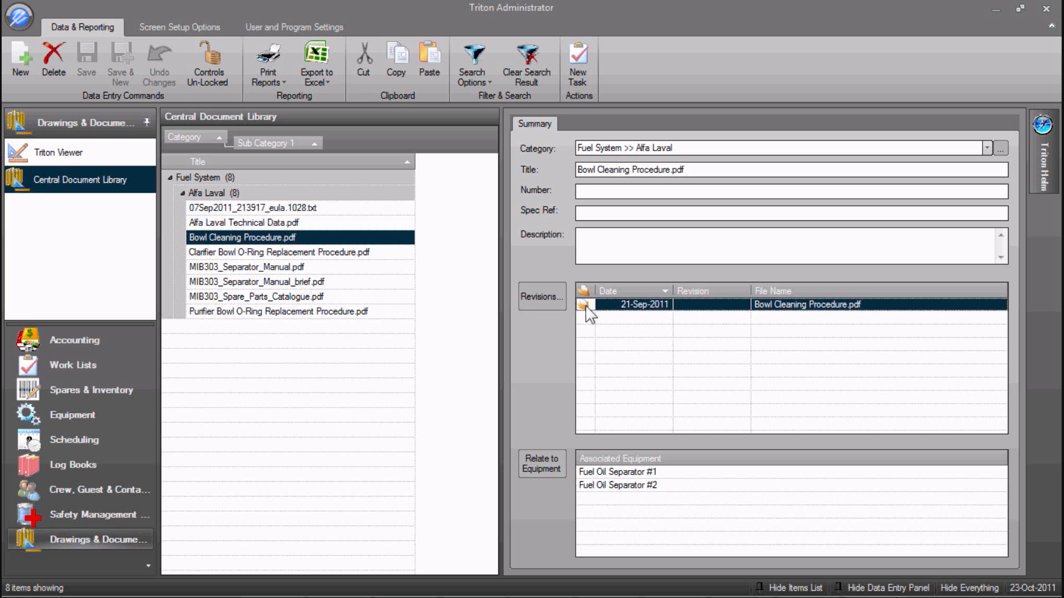
{"action": "double_click", "coordinate": [590, 305]}
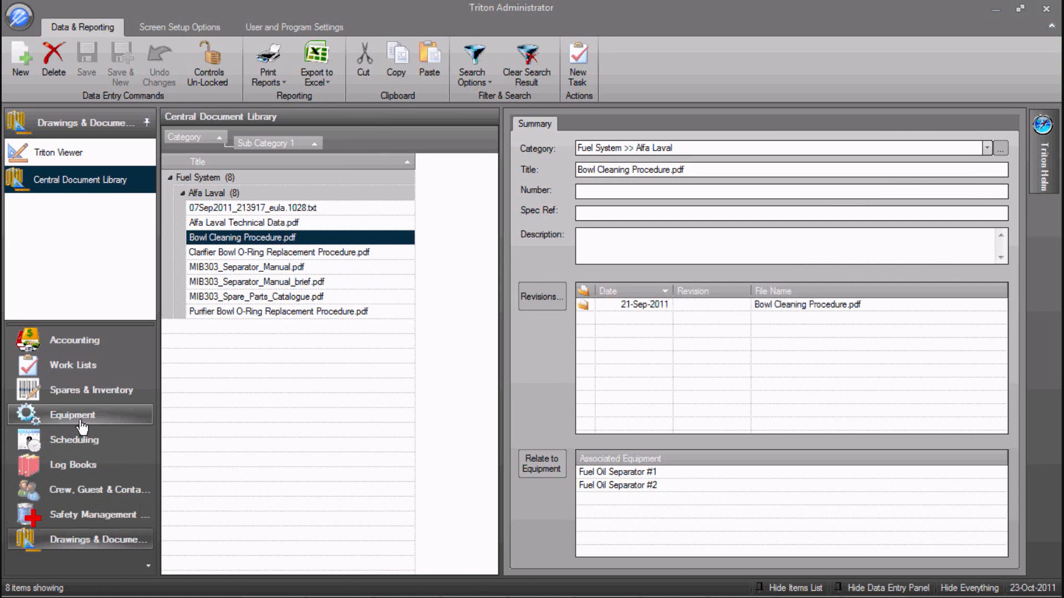
- In Equipment, select Main Engine Stbd to view its 250–3000 hour maintenance schedules
{"action": "left_click", "coordinate": [72, 414]}
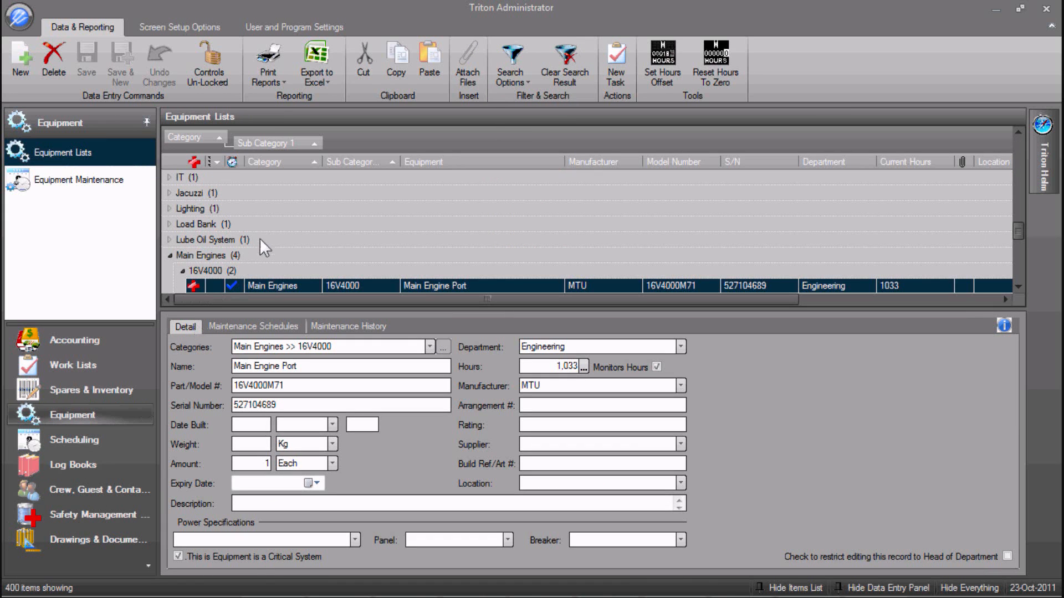
{"action": "mouse_move", "coordinate": [207, 242]}
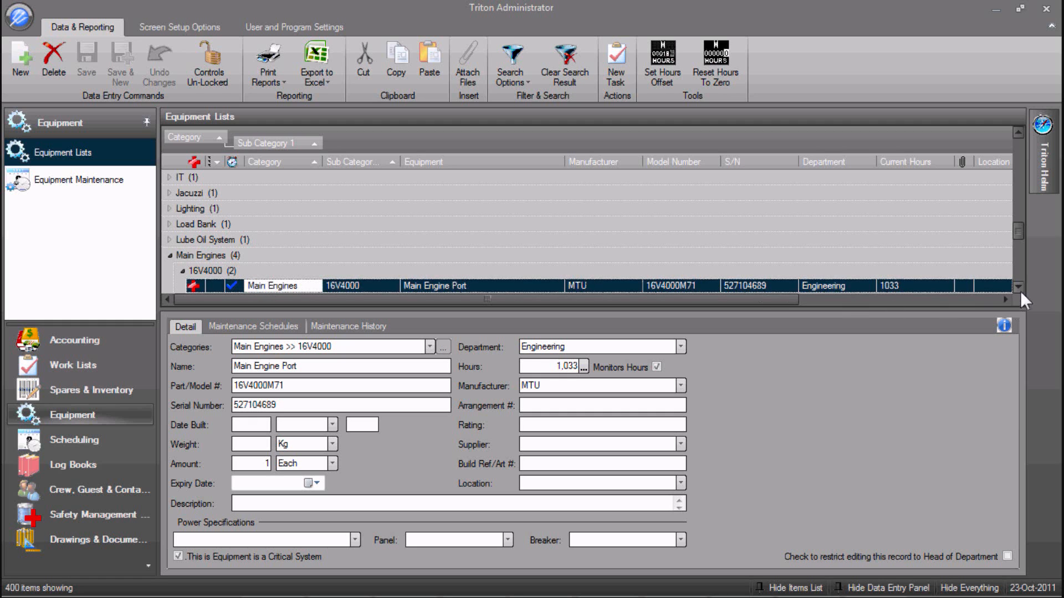
{"action": "scroll", "scroll_direction": "down", "scroll_amount": 3}
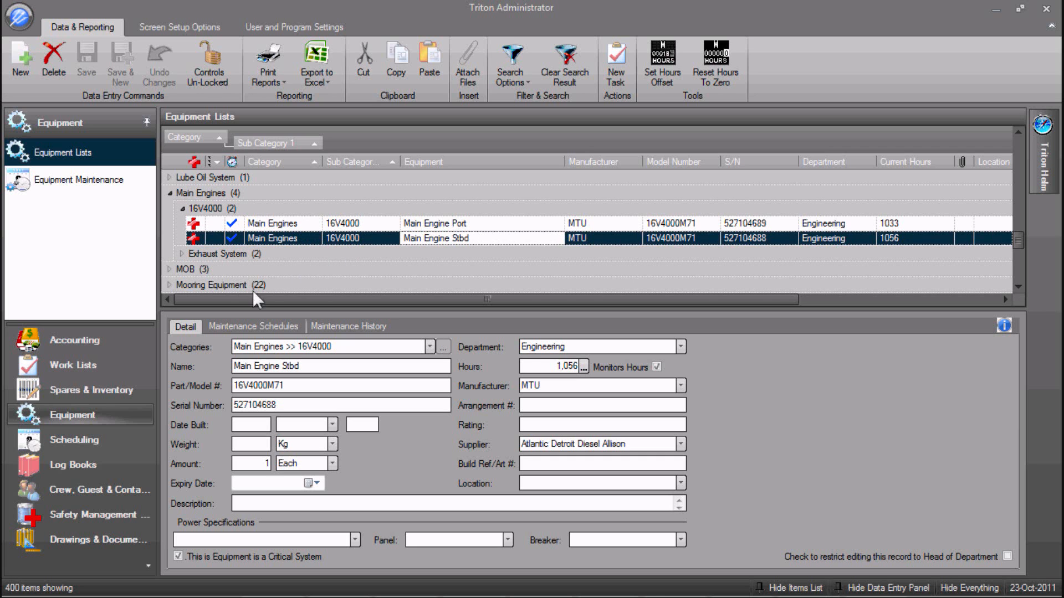
{"action": "left_click", "coordinate": [253, 327]}
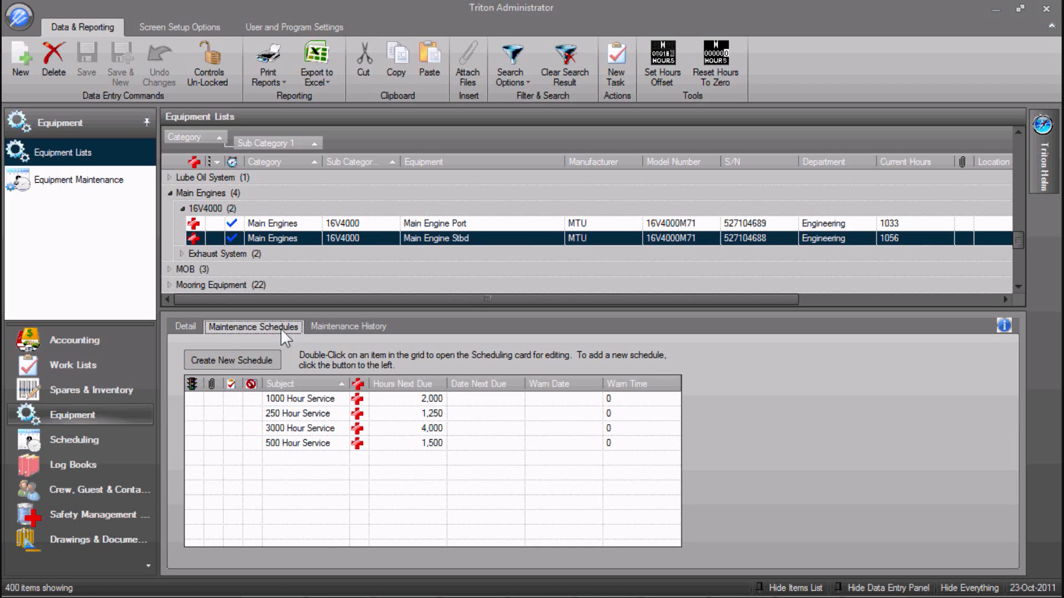
- Hide the data entry panel so the equipment grid fills the window
{"action": "left_click", "coordinate": [349, 326]}
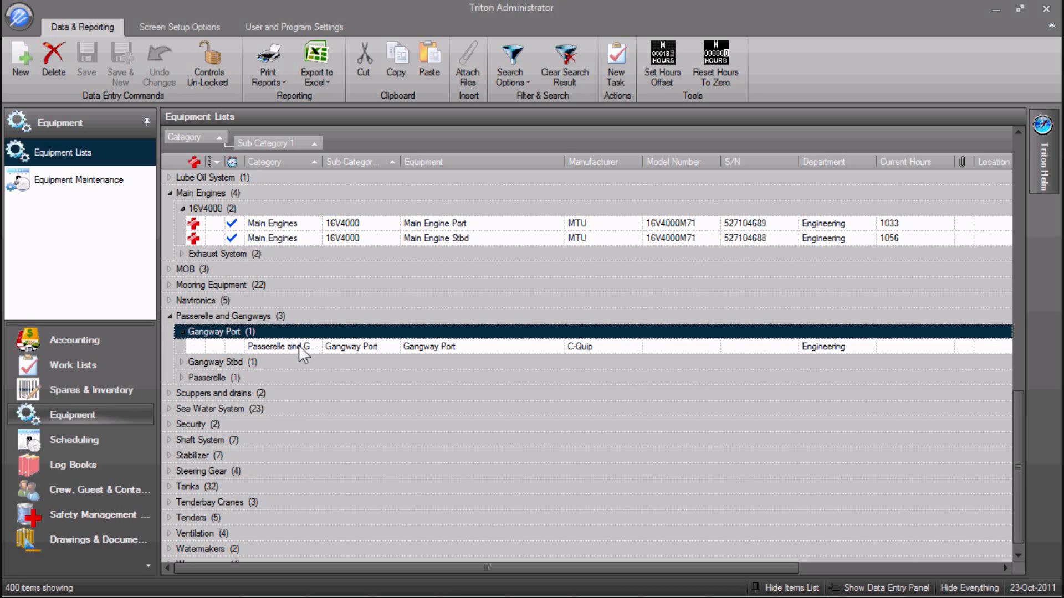
- Show the data entry panel again with Gangway Port's maintenance history
{"action": "left_click", "coordinate": [883, 588]}
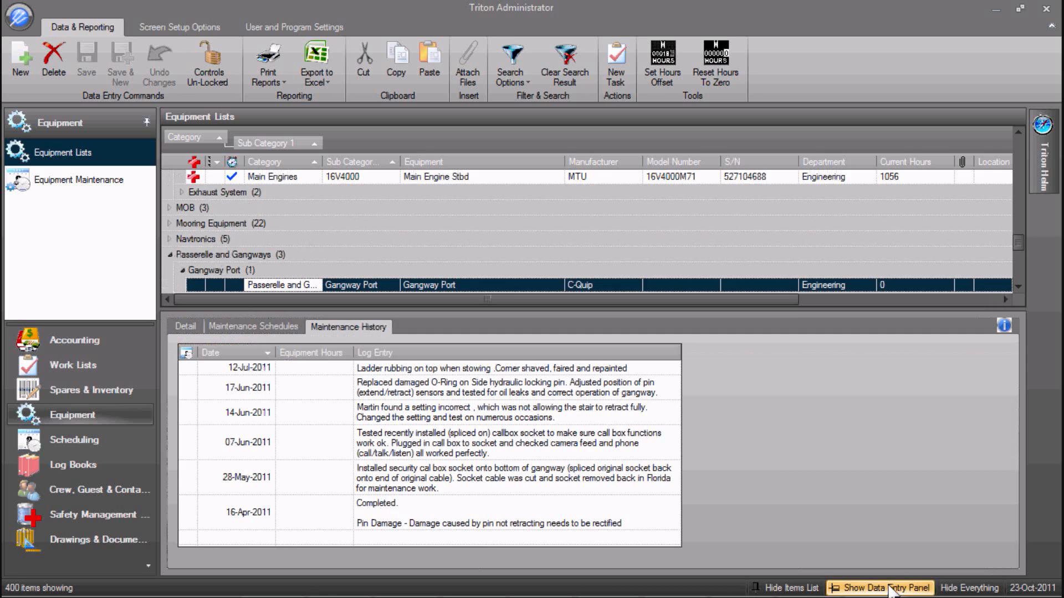
{"action": "left_click", "coordinate": [885, 589]}
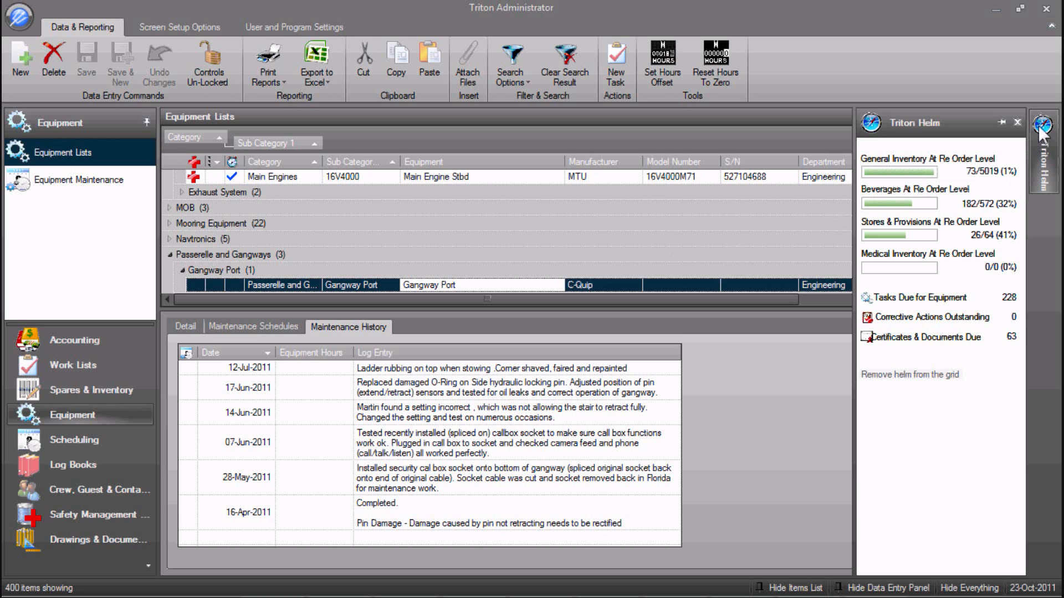
- Close the main window to return to the module start screen
{"action": "left_click", "coordinate": [1004, 123]}
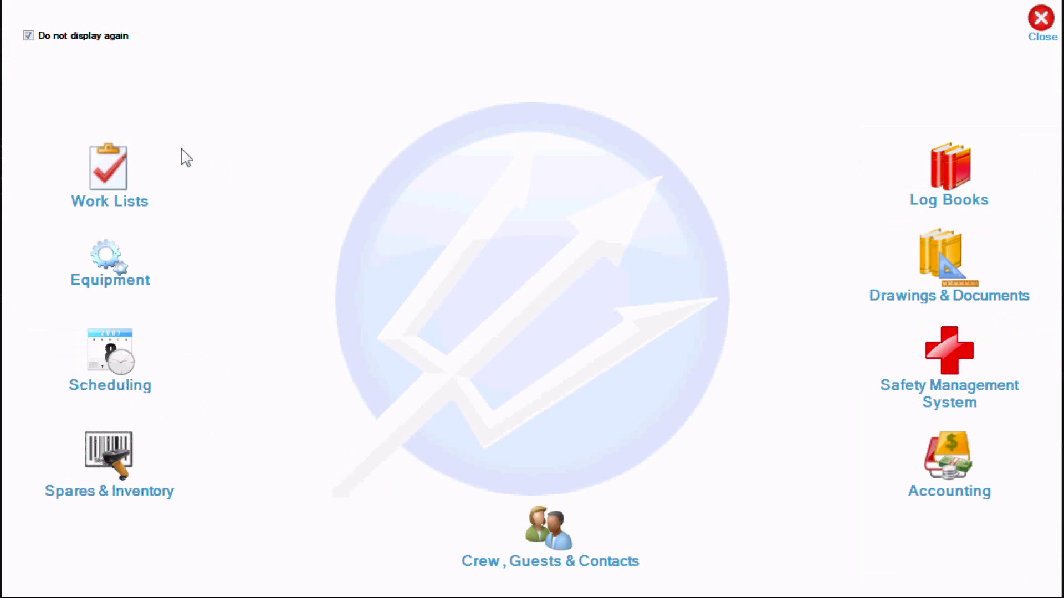
{"action": "mouse_move", "coordinate": [109, 202]}
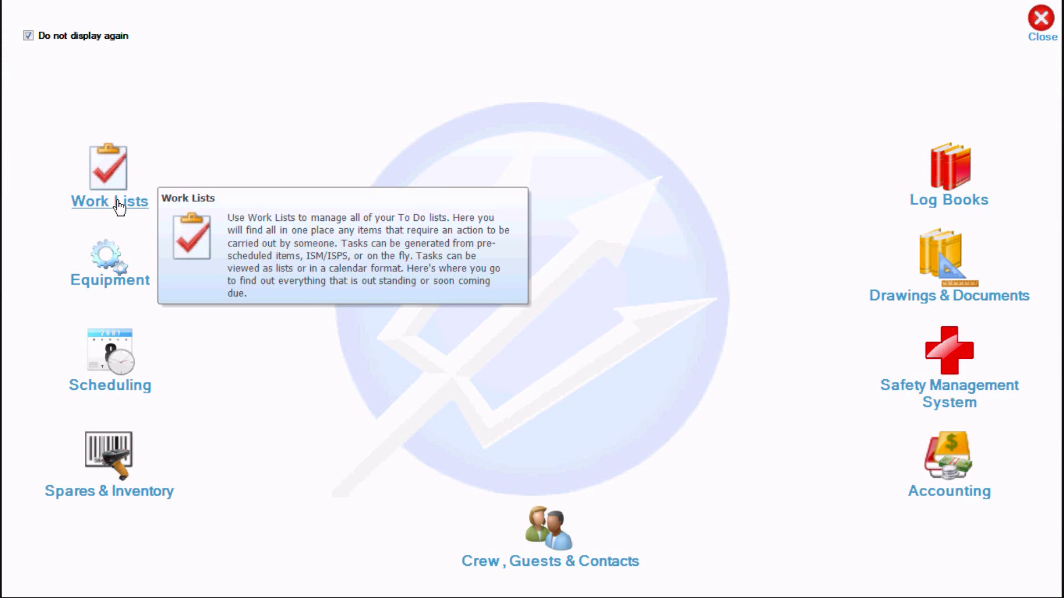